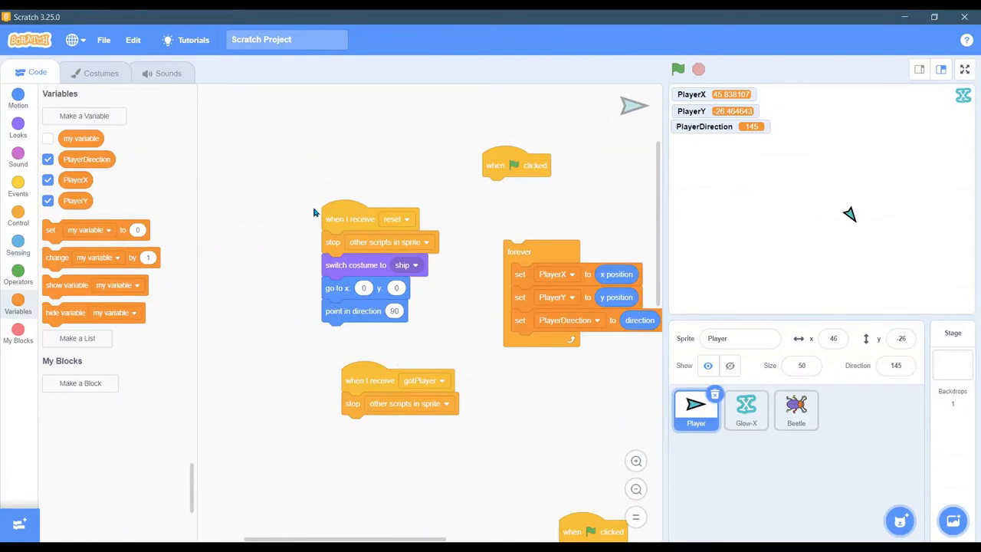
mouse_move(417, 247)
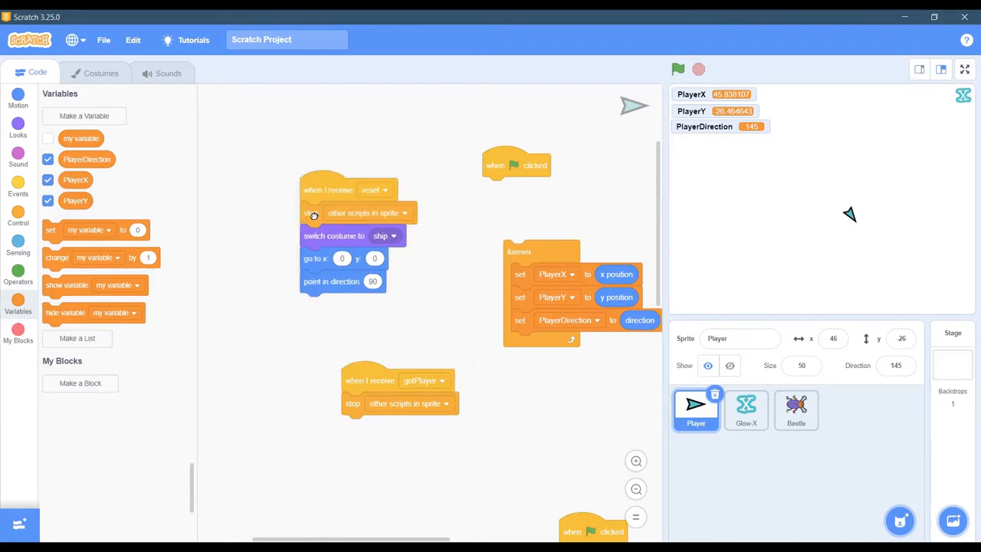
mouse_move(422, 214)
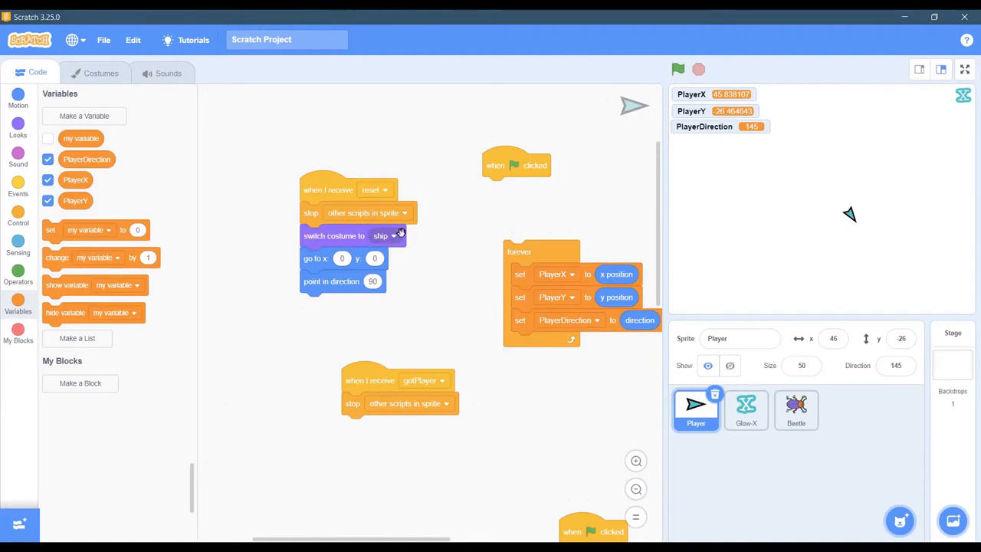
mouse_move(402, 268)
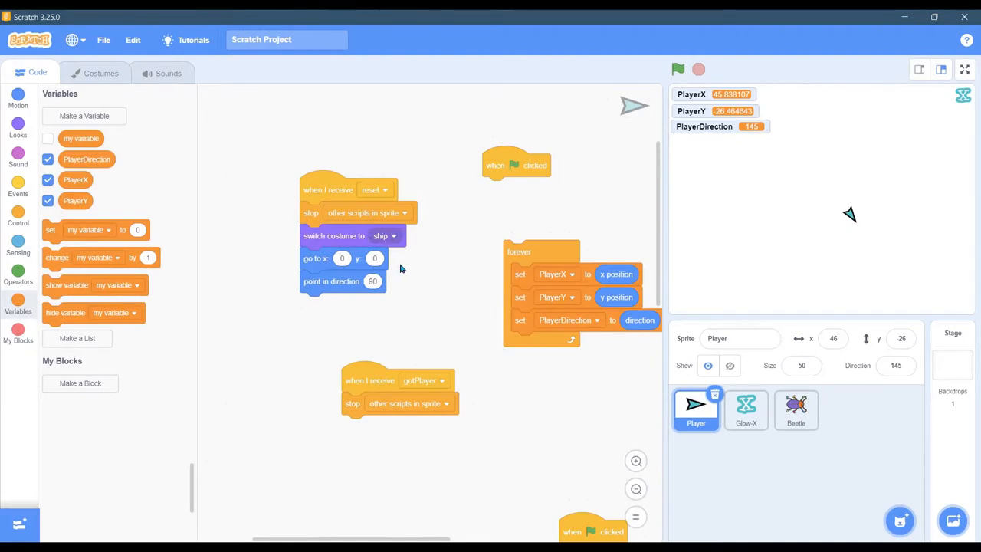
mouse_move(395, 294)
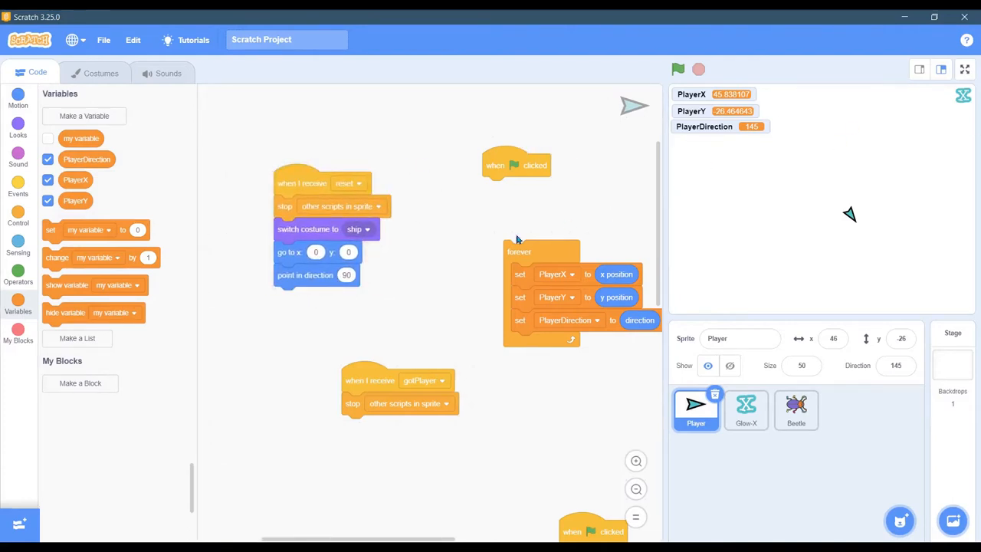
Drag the 'when I receive gotPlayer' script left to sit under the reset script.
left_click_drag(371, 380, 306, 355)
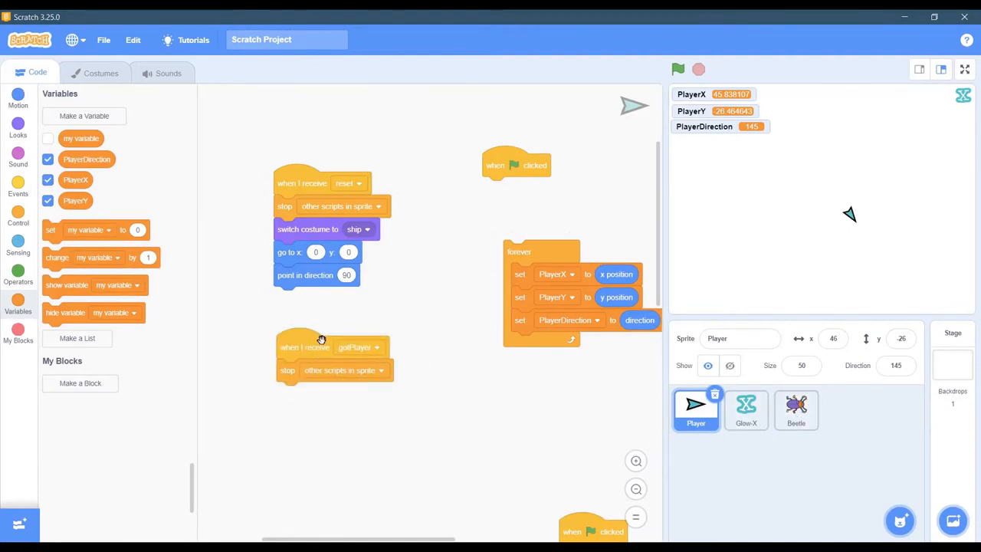
mouse_move(340, 357)
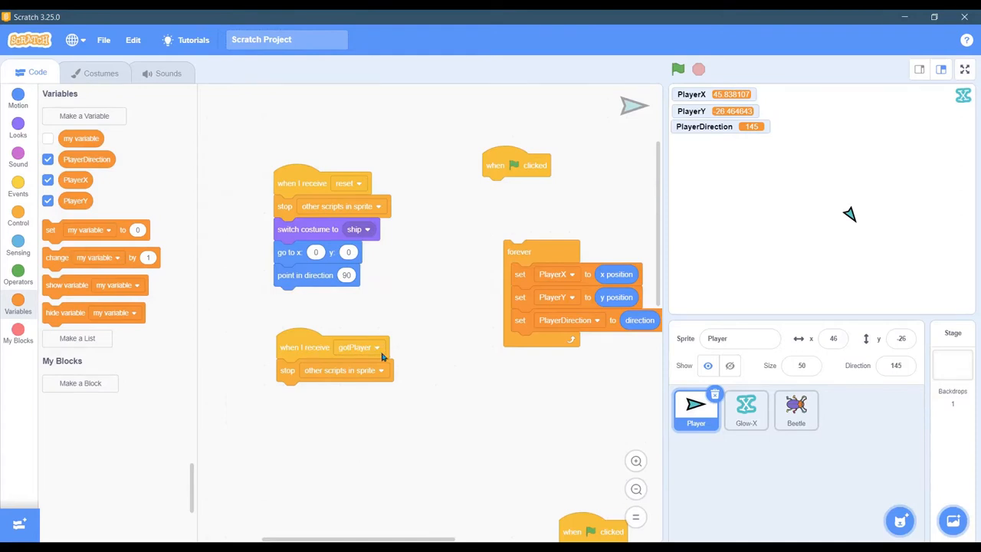
mouse_move(358, 372)
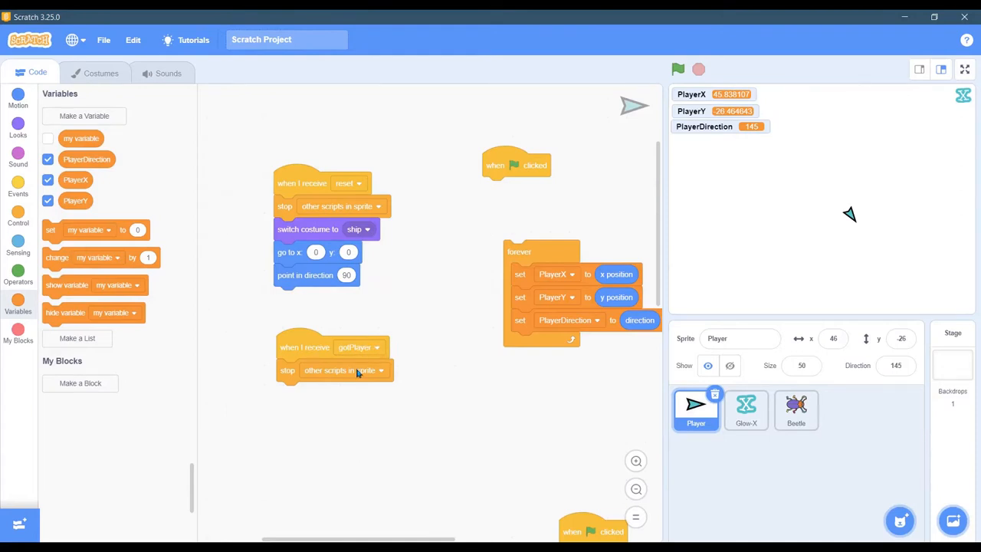
mouse_move(380, 391)
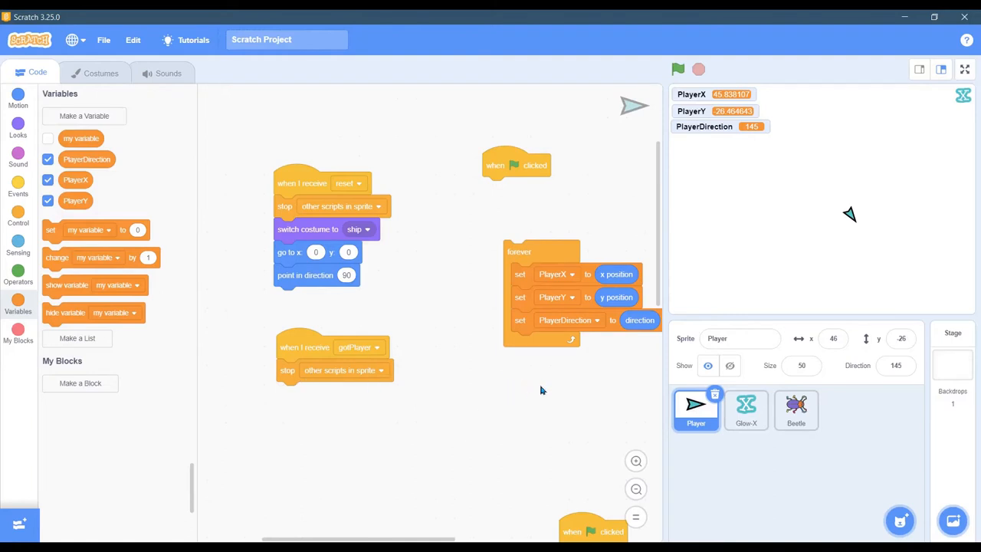
mouse_move(319, 230)
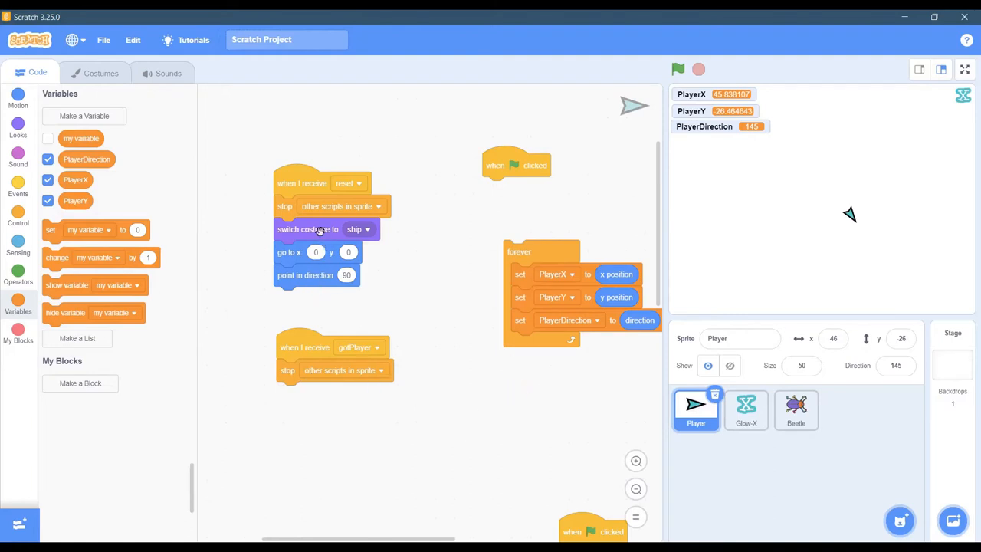
mouse_move(364, 231)
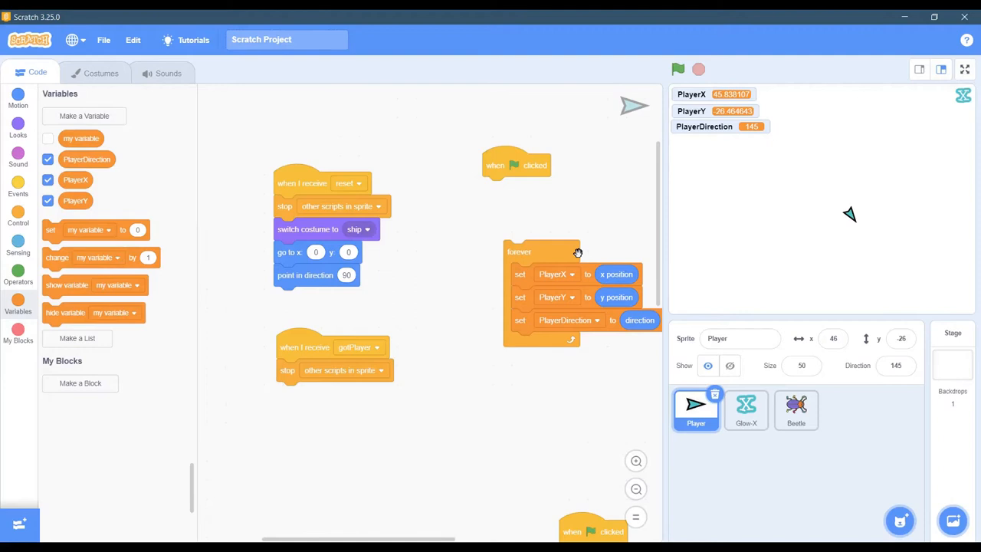
mouse_move(340, 255)
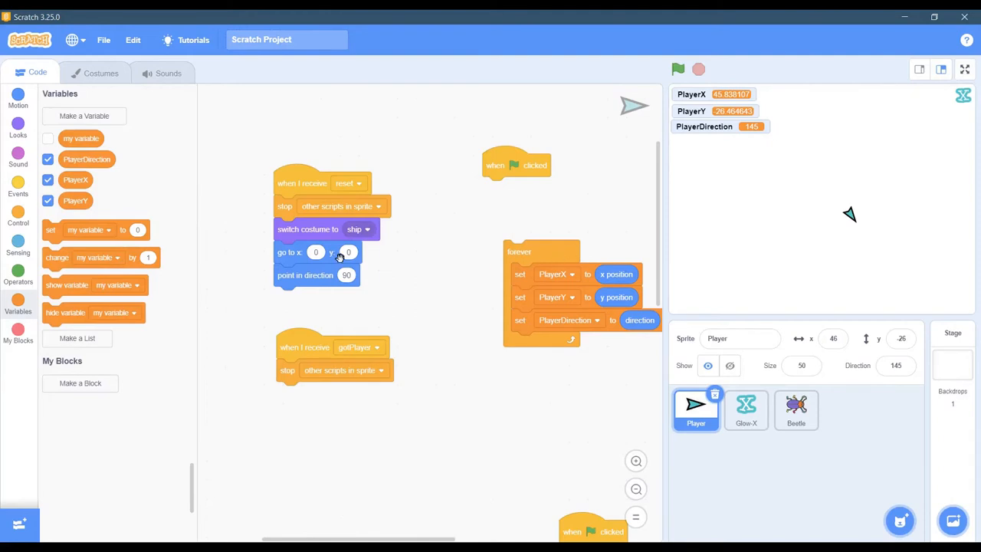
mouse_move(661, 80)
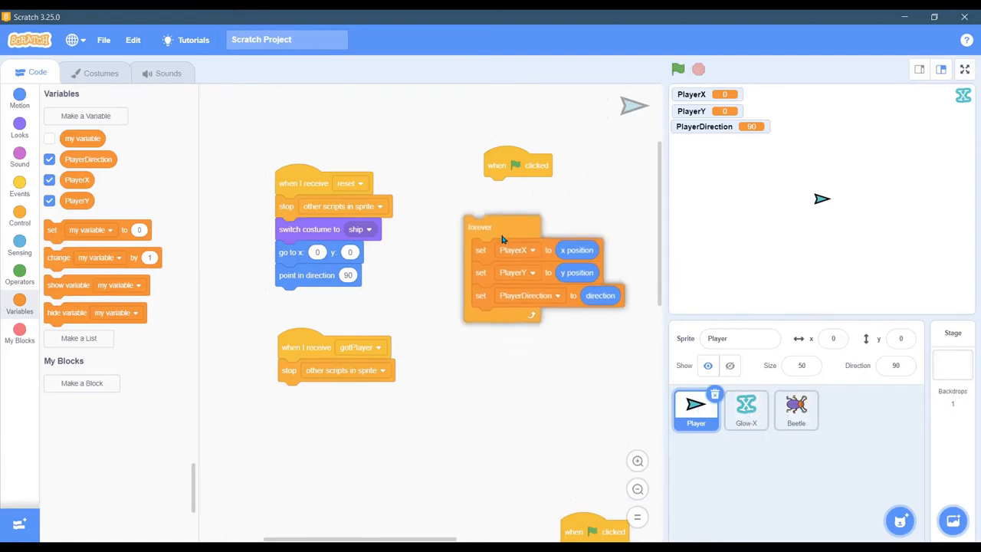
Snap the variable-updating forever loop under the 'when green flag clicked' hat block.
left_click_drag(518, 166, 503, 196)
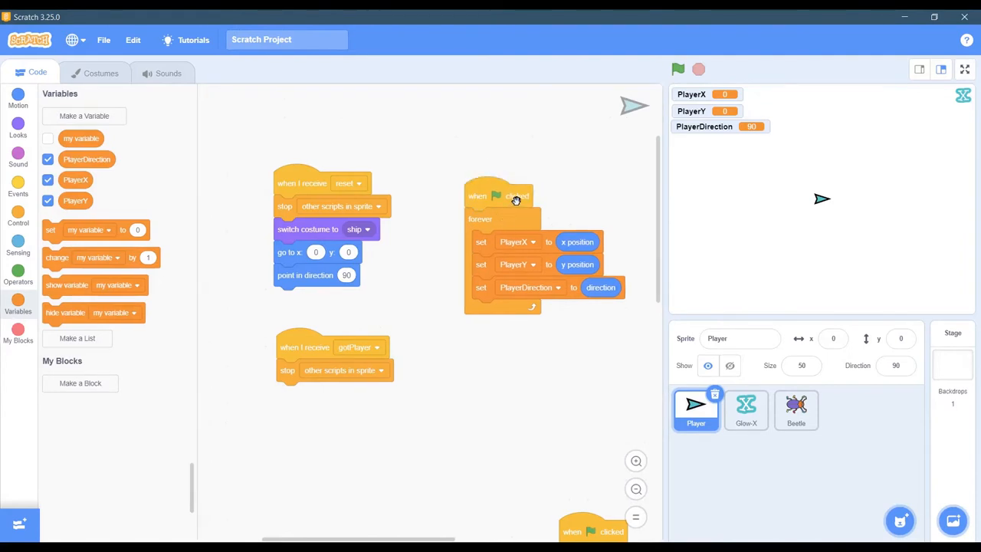
mouse_move(536, 199)
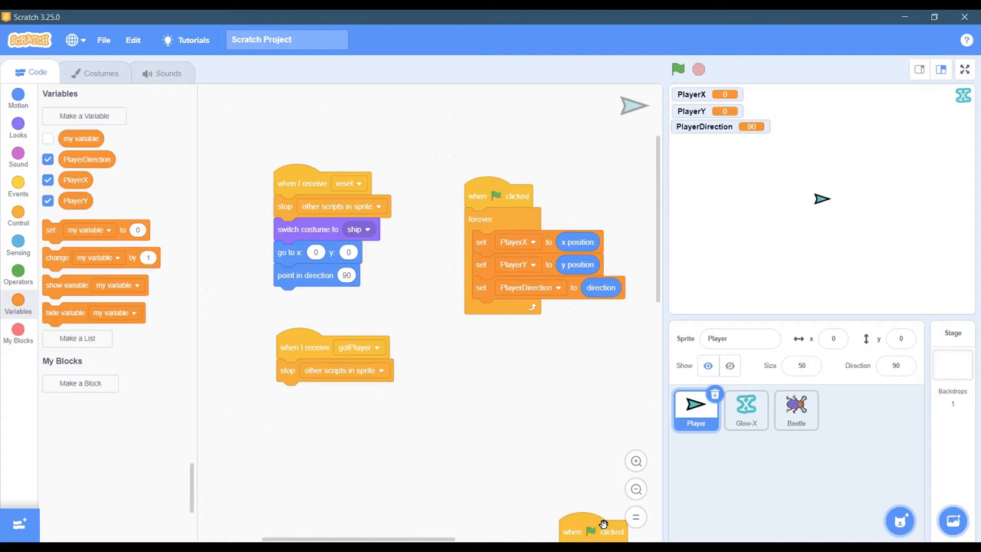
mouse_move(573, 527)
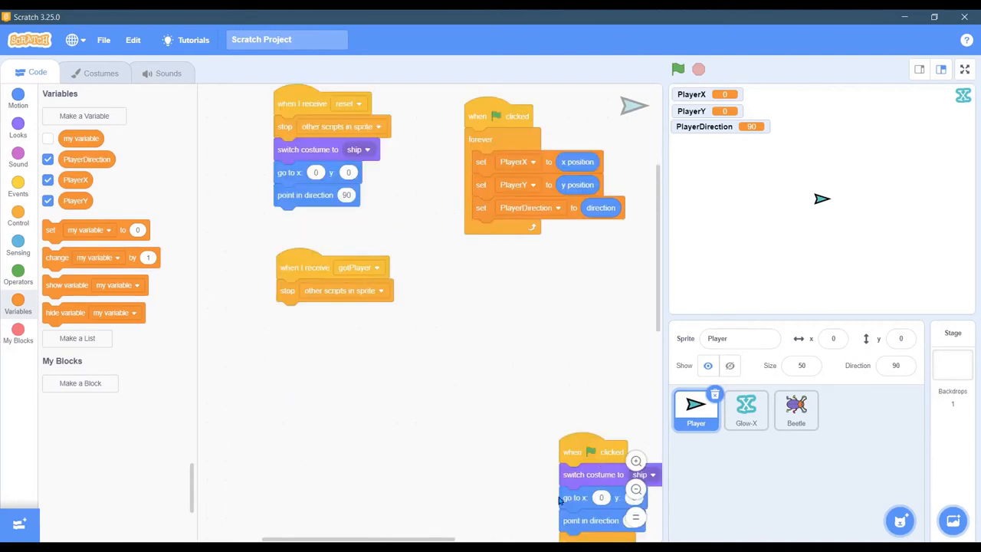
scroll("down", 3)
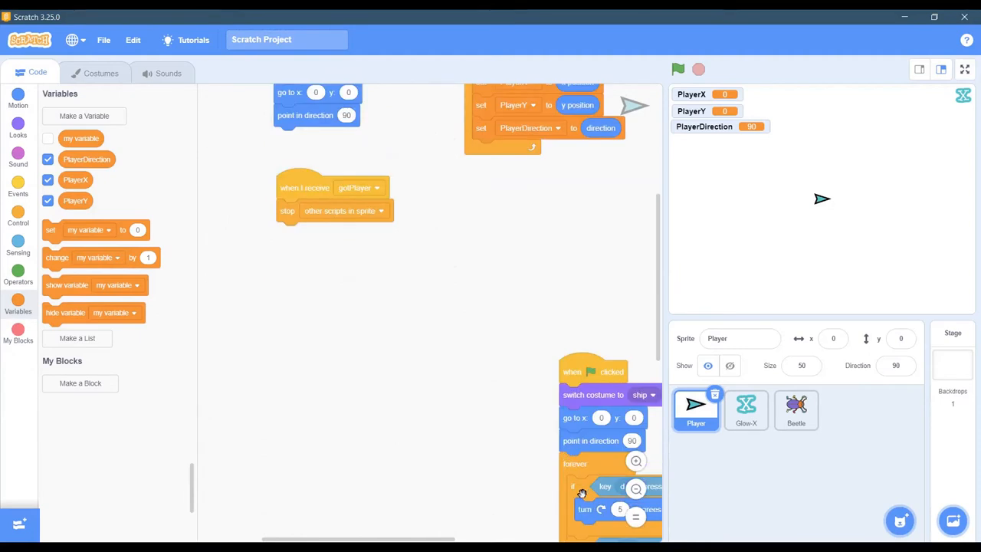
mouse_move(619, 495)
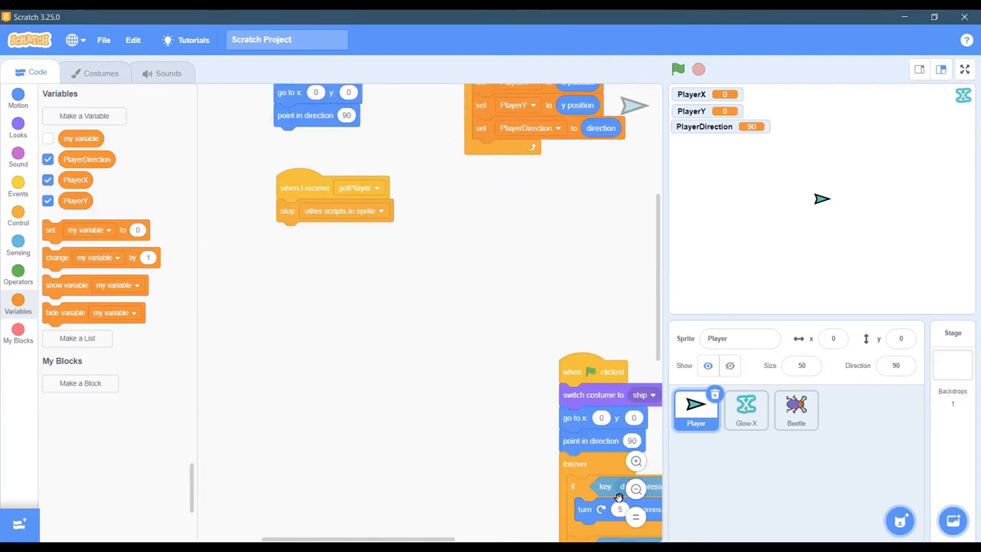
mouse_move(490, 342)
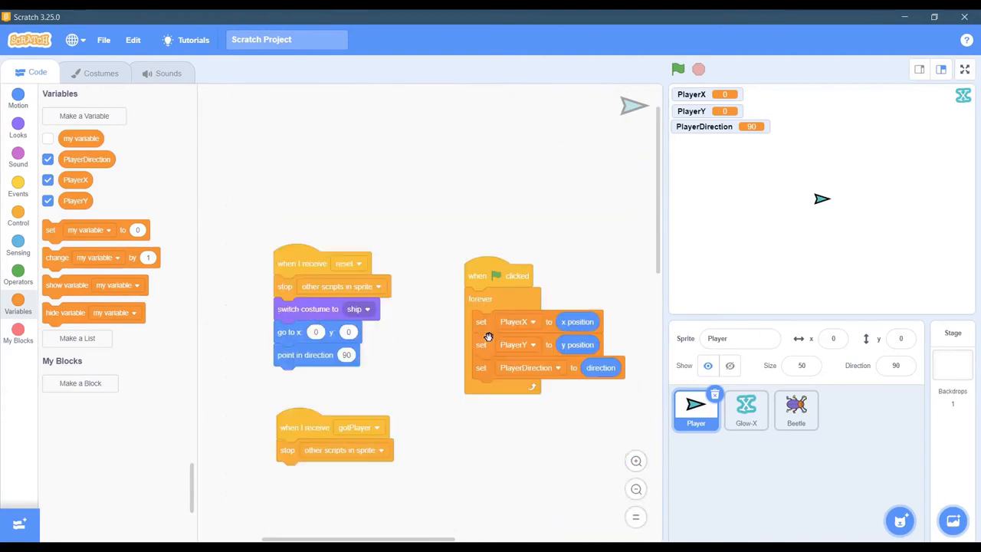
mouse_move(512, 444)
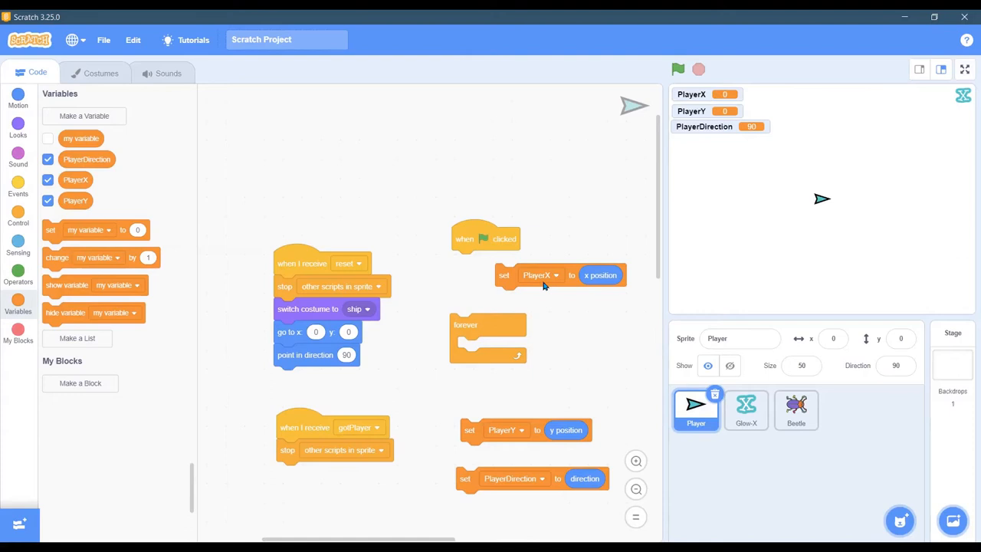
mouse_move(572, 266)
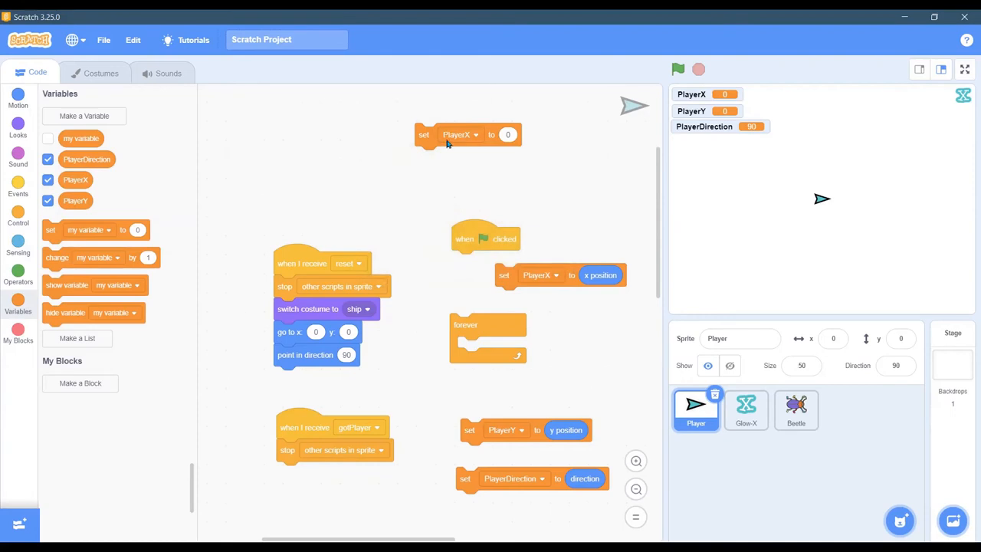
Put the set PlayerX to x position block inside the forever loop, with Motion blocks in view.
left_click(507, 135)
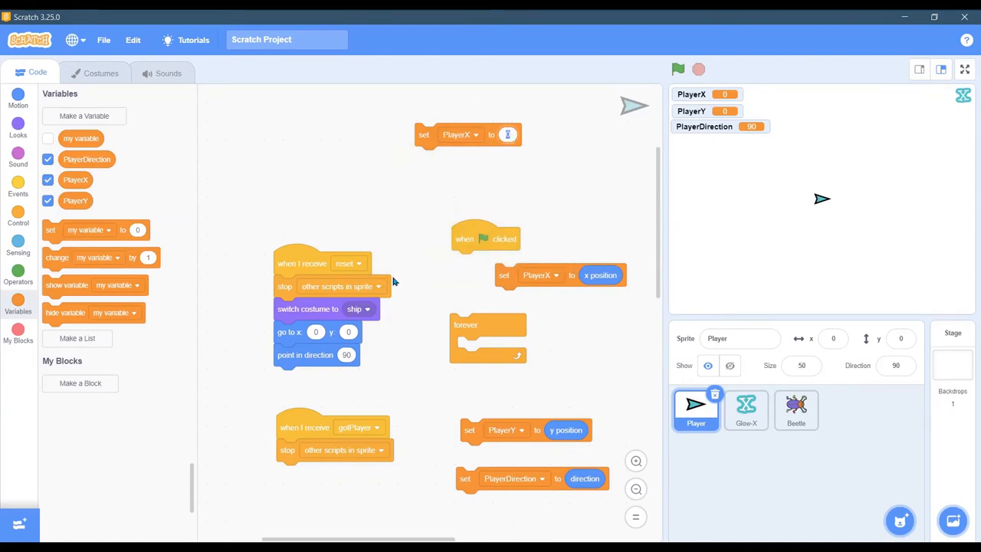
left_click(18, 99)
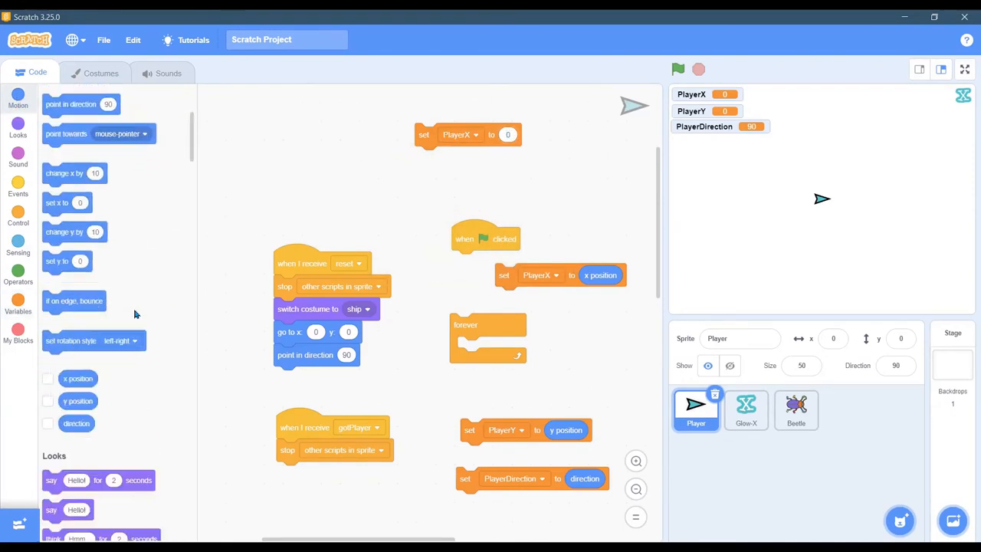
scroll("down", 3)
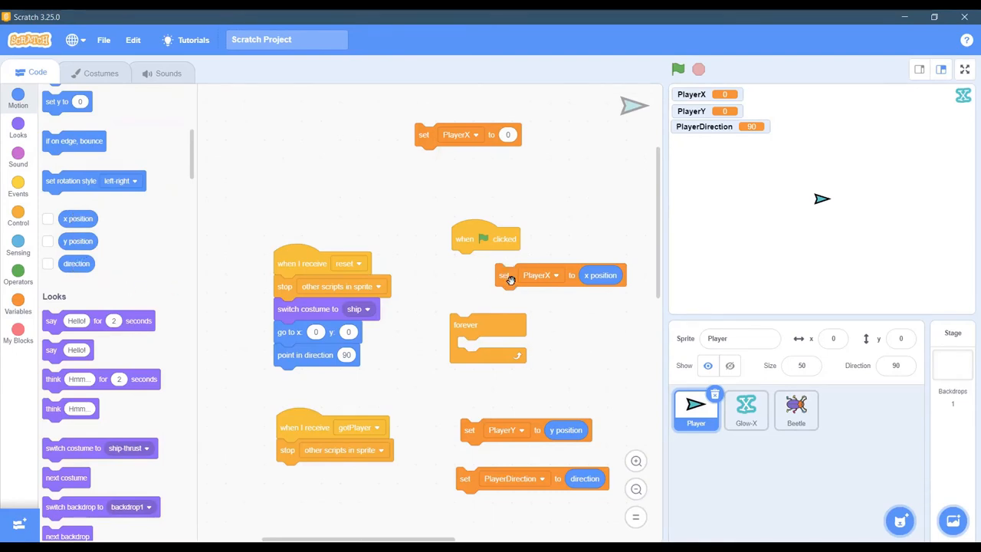
left_click_drag(509, 275, 482, 282)
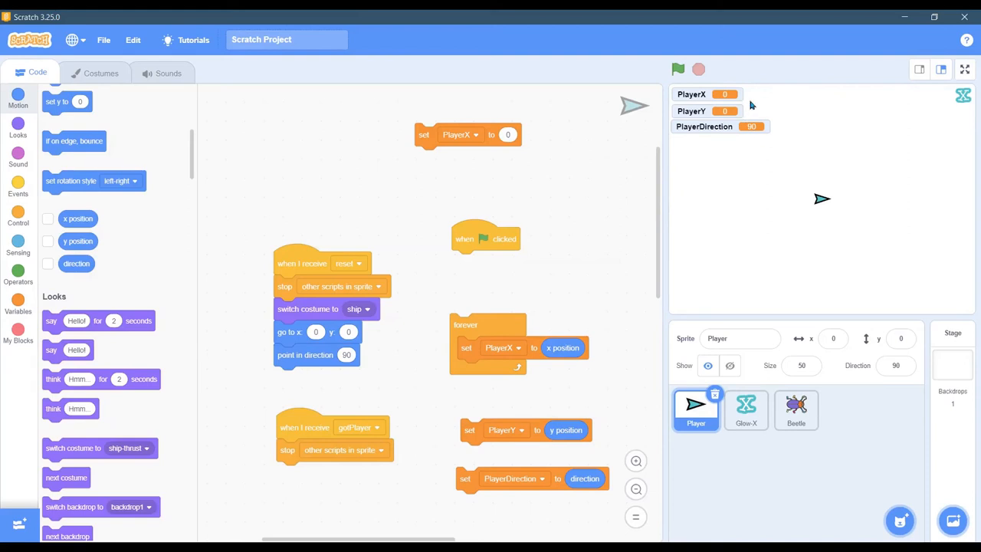
mouse_move(466, 429)
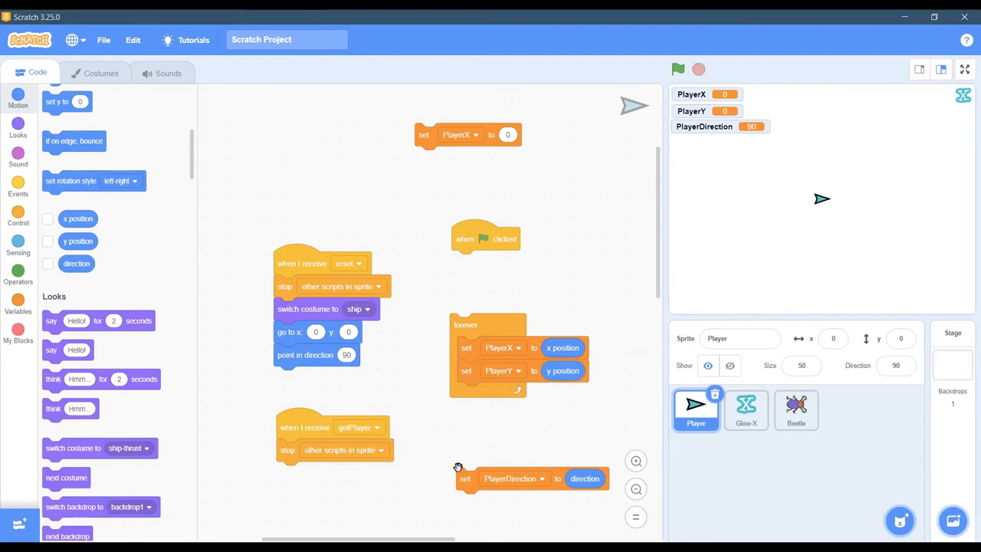
Add the PlayerDirection update to the loop and attach the filled loop under the green-flag hat.
left_click_drag(466, 478, 465, 392)
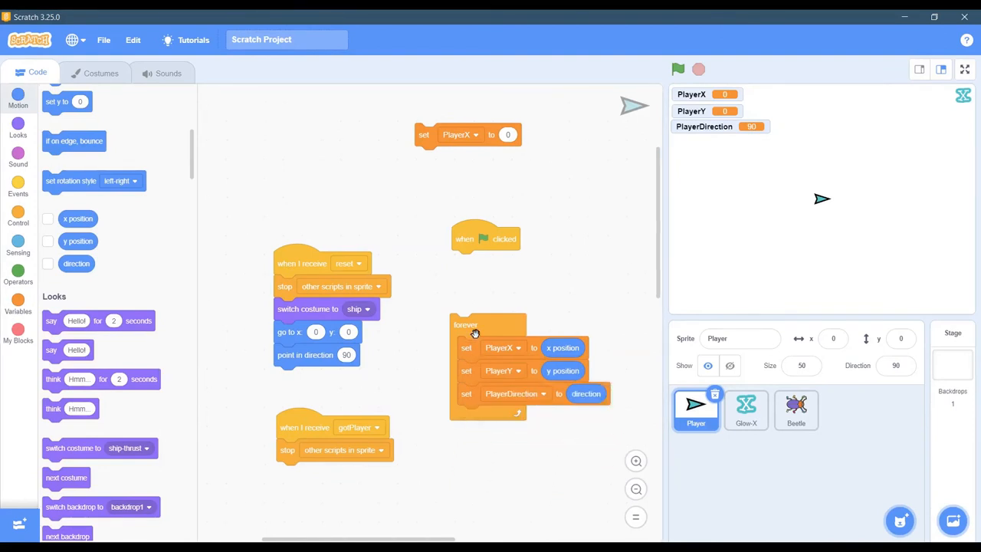
left_click_drag(466, 325, 478, 261)
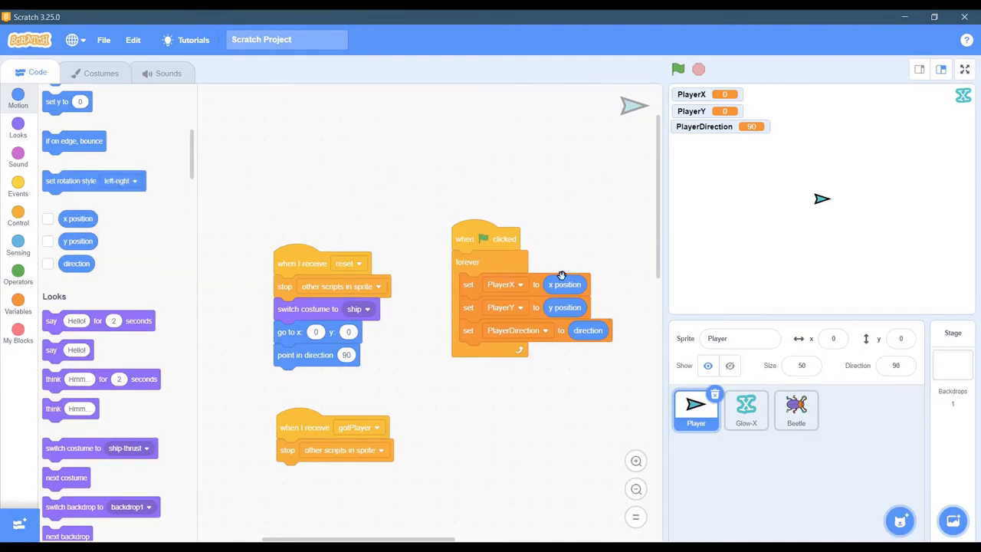
Run the green-flag script so PlayerX, PlayerY and PlayerDirection readouts track the moving ship.
left_click(678, 69)
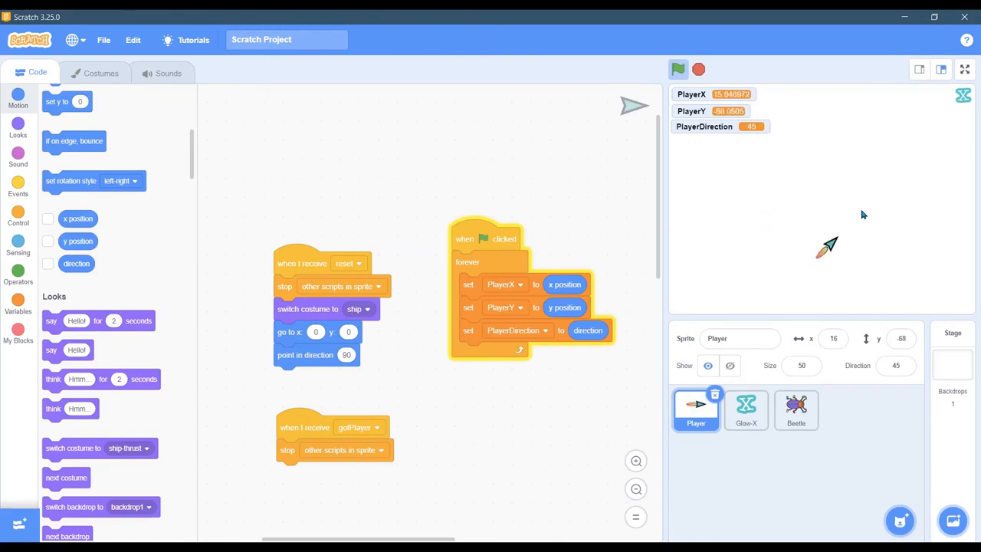
left_click(795, 410)
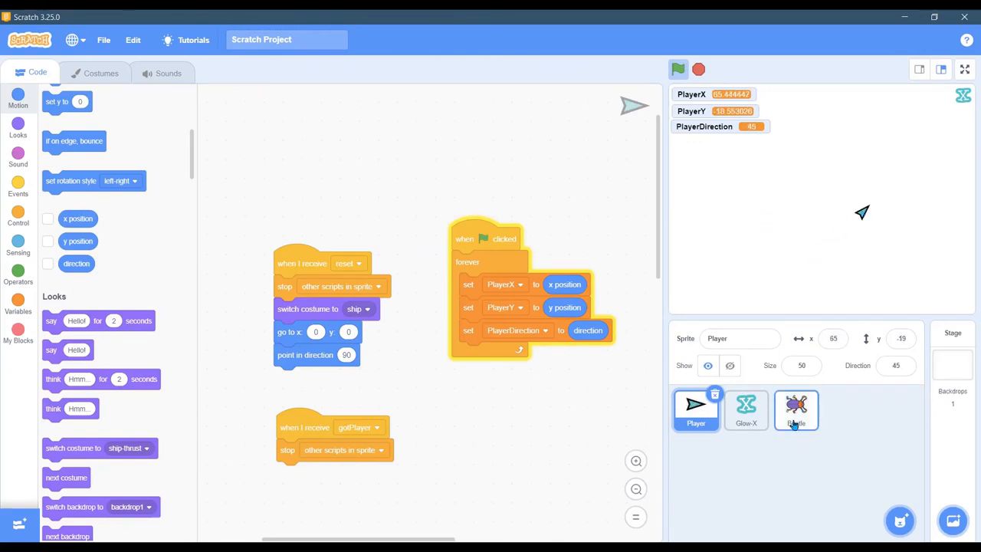